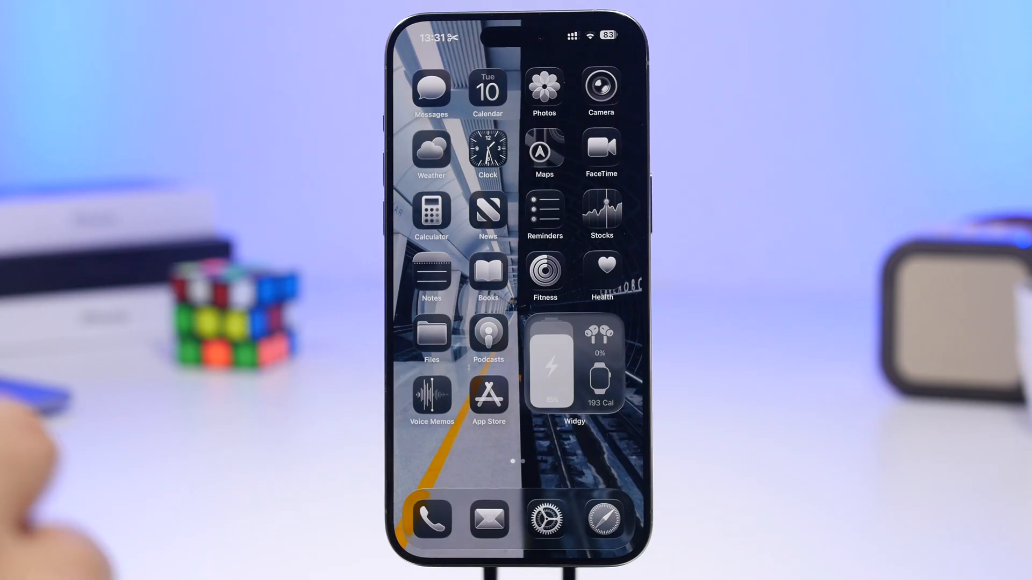
Review the Battery page's daily usage graph and per-app battery activity.
click(547, 522)
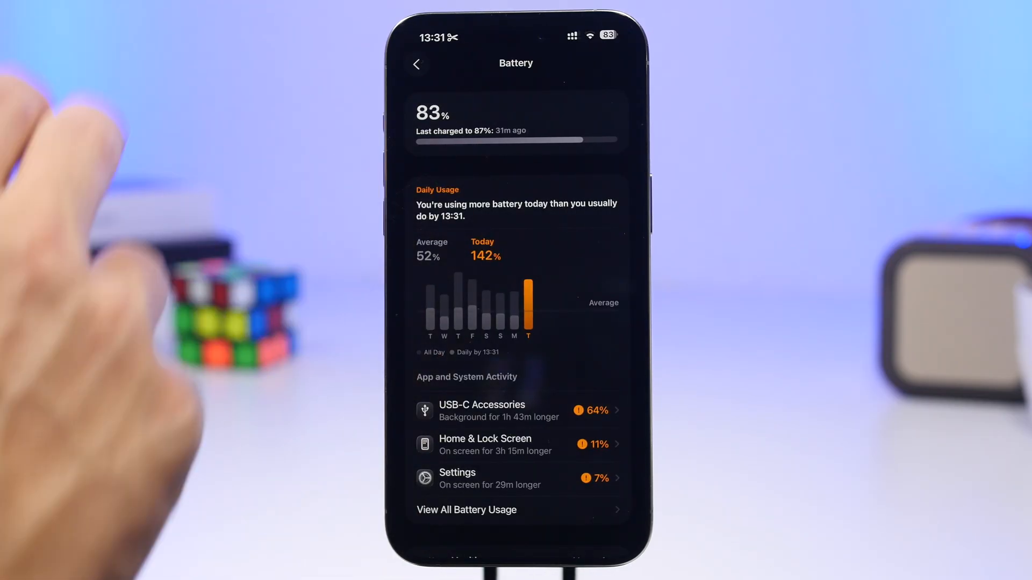
scroll(down, 3)
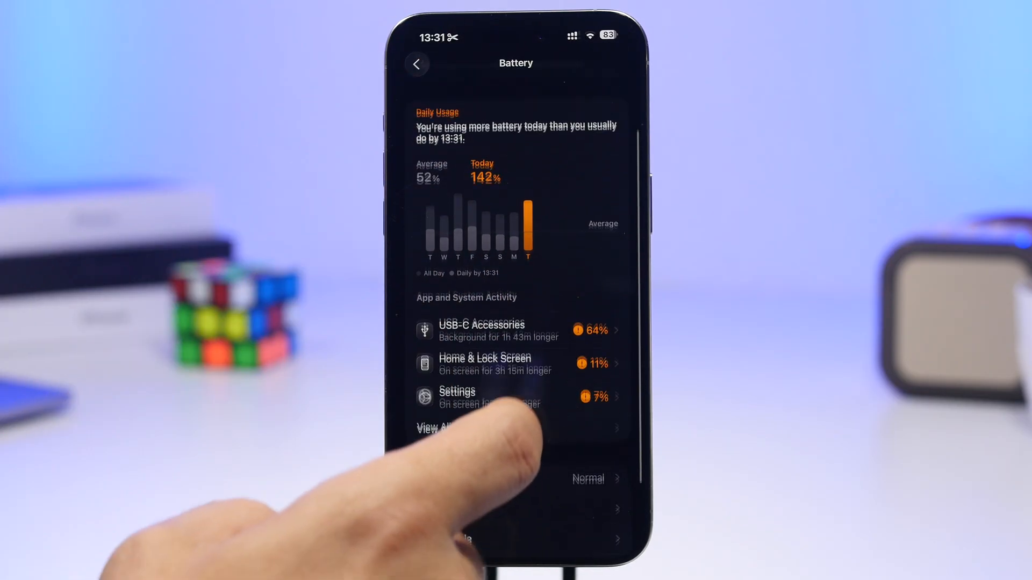
scroll(down, 3)
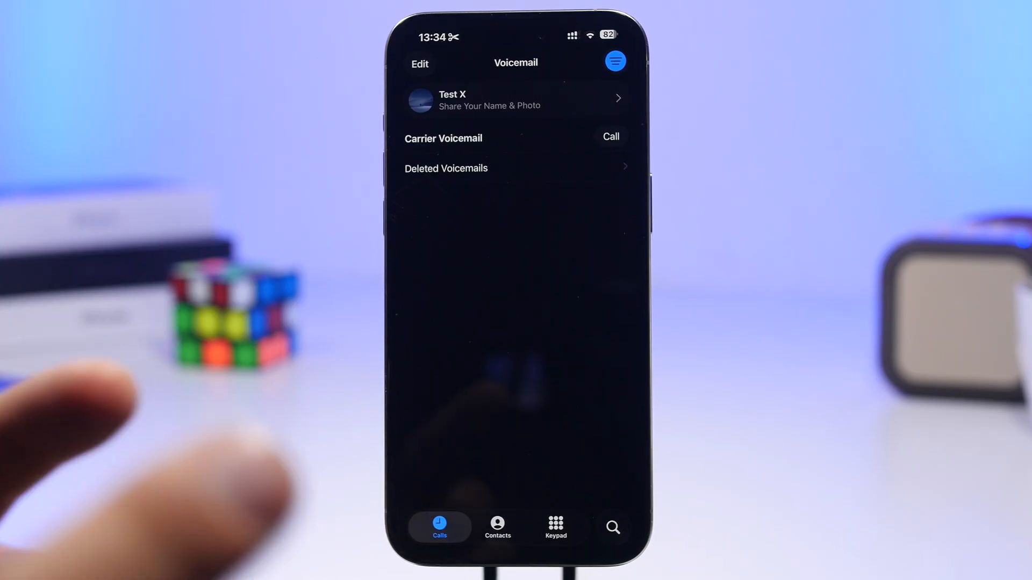
Leave the Phone app's Voicemail screen and return to the main Settings list.
click(614, 61)
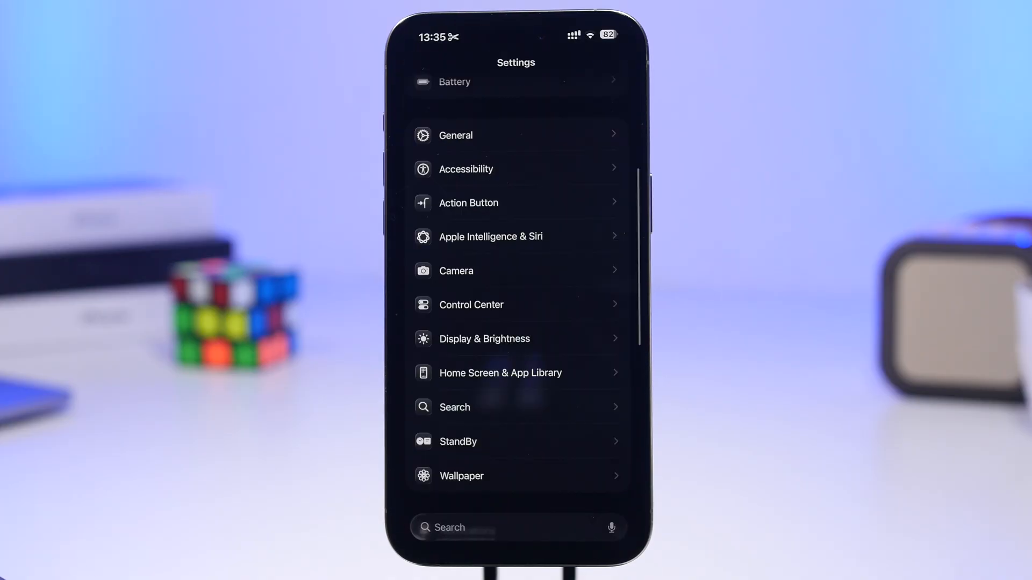
Reach the Screen Capture settings inside General.
click(455, 135)
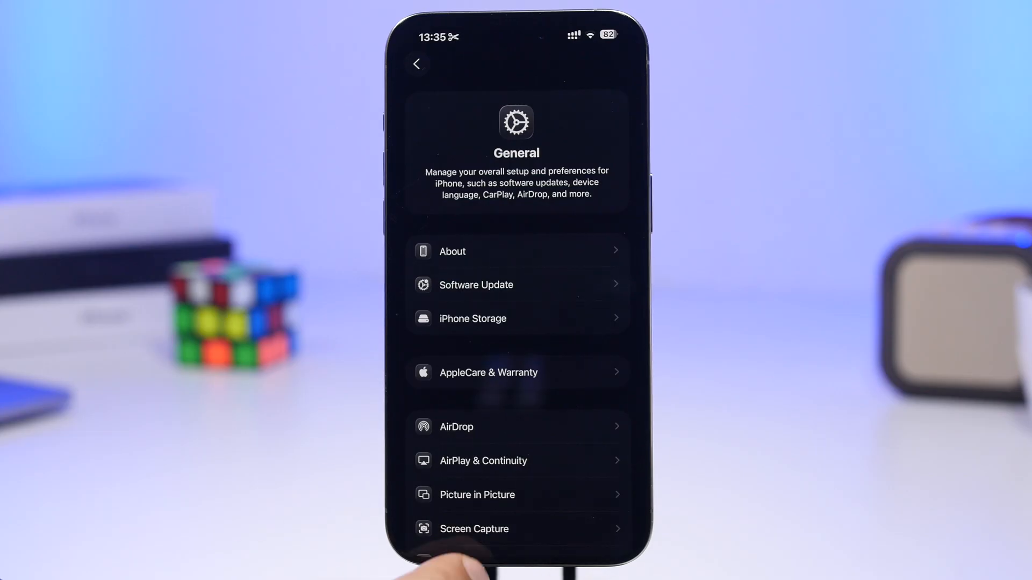
click(472, 529)
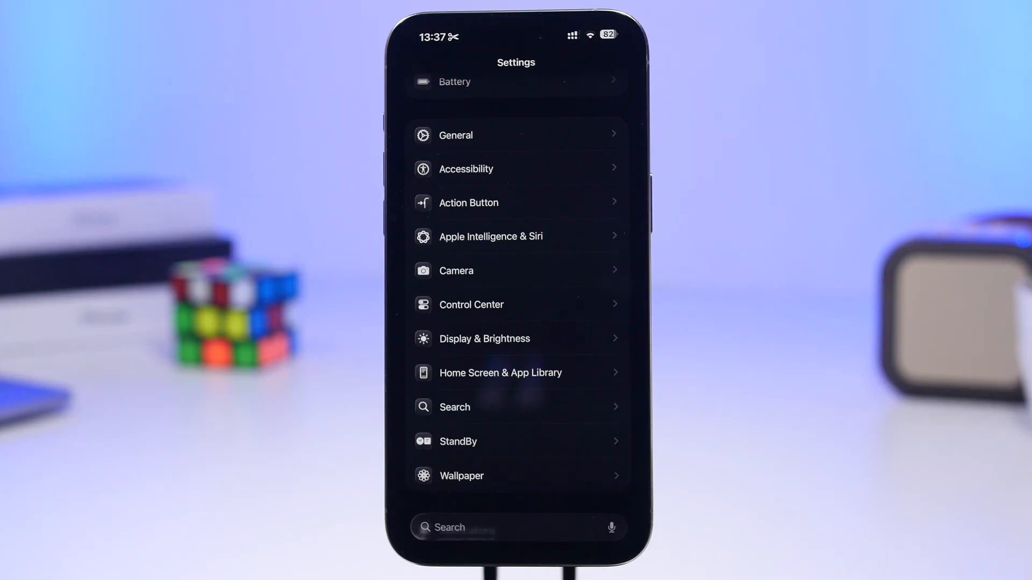
Add a Phone filter to the Recording Focus, choosing which SIM's calls show.
scroll(down, 3)
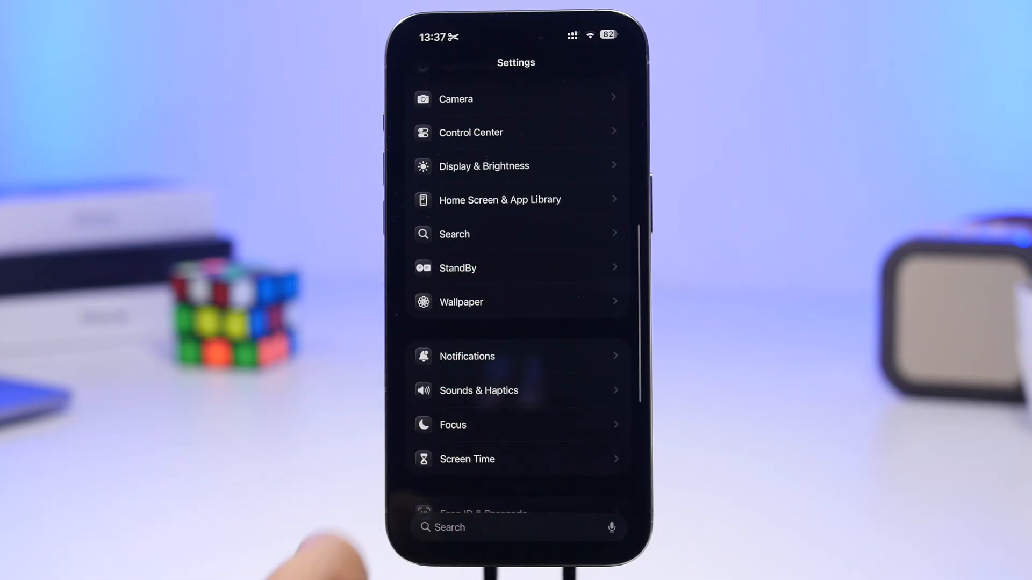
click(453, 426)
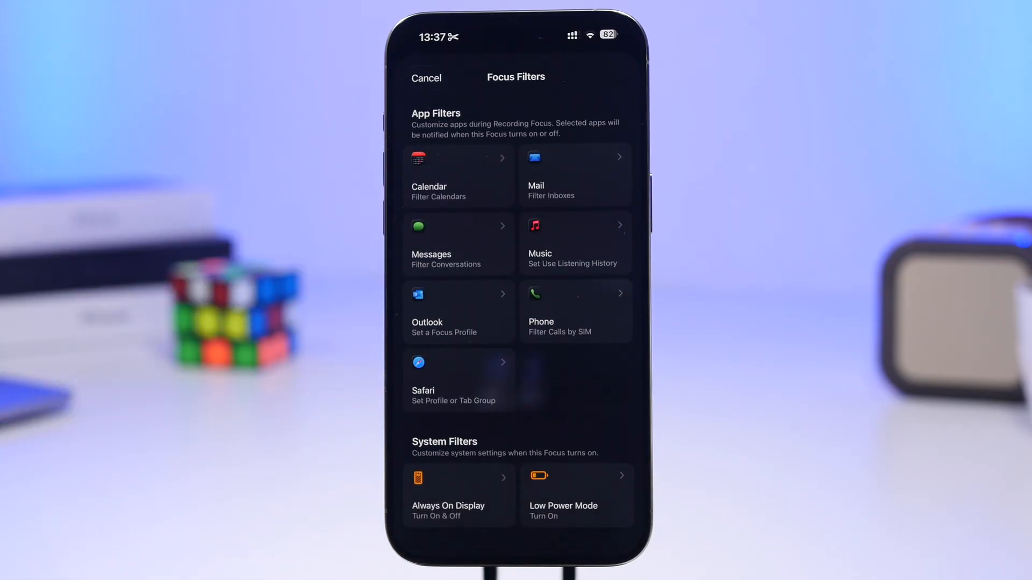
click(574, 311)
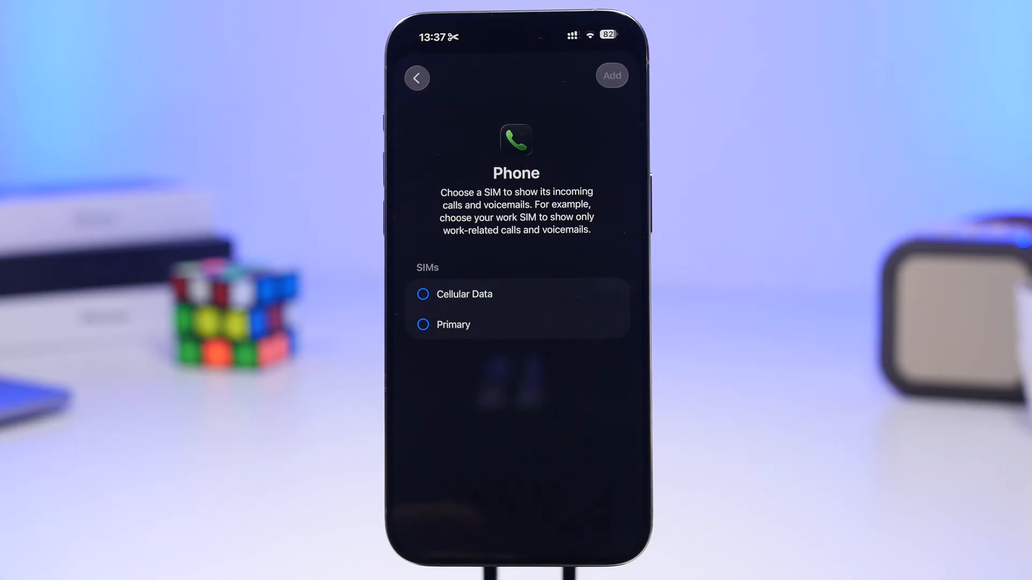
click(432, 309)
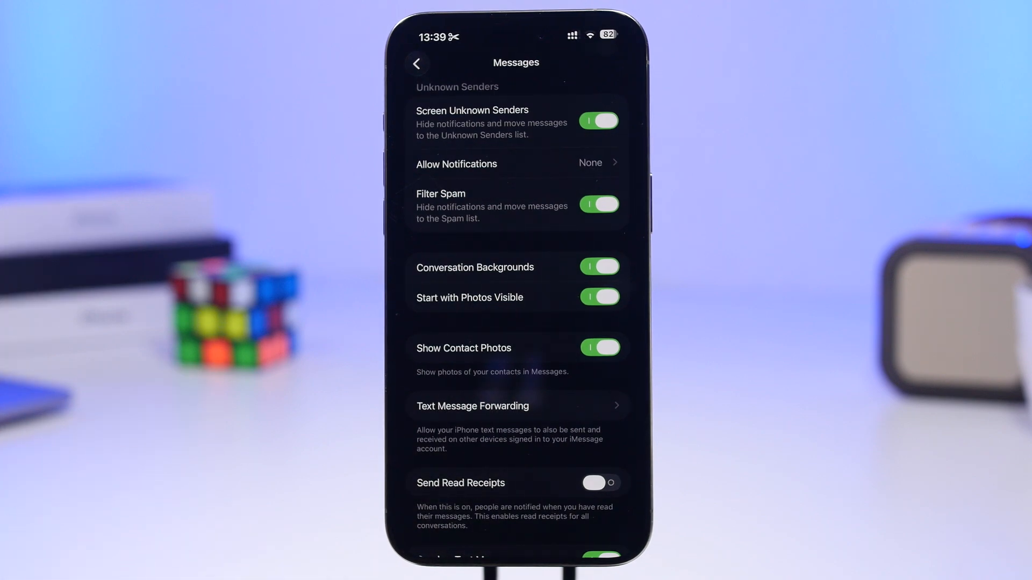
Check the Allow Notifications options for screened messages are all off, then return to Messages settings.
scroll(down, 3)
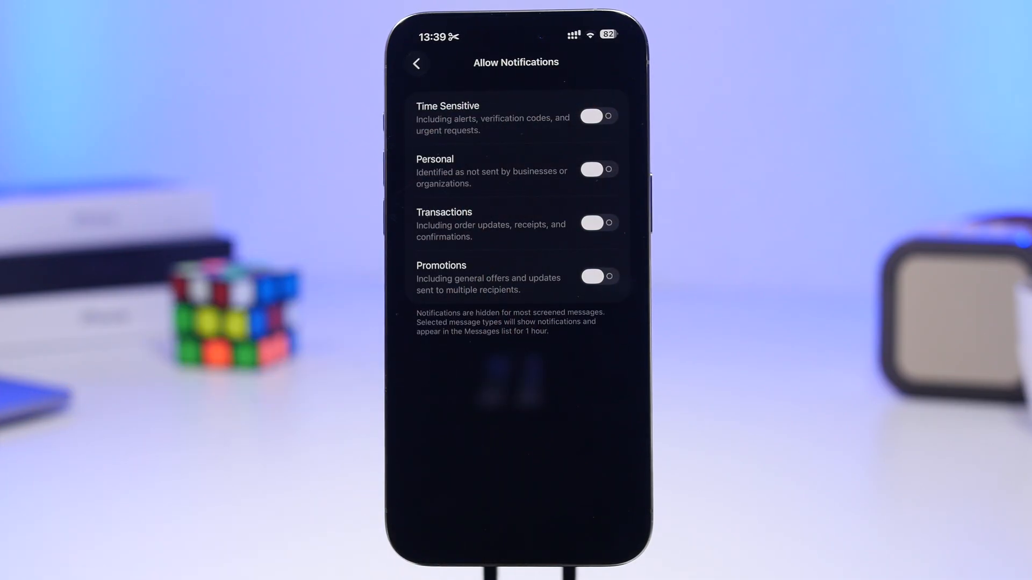
click(417, 62)
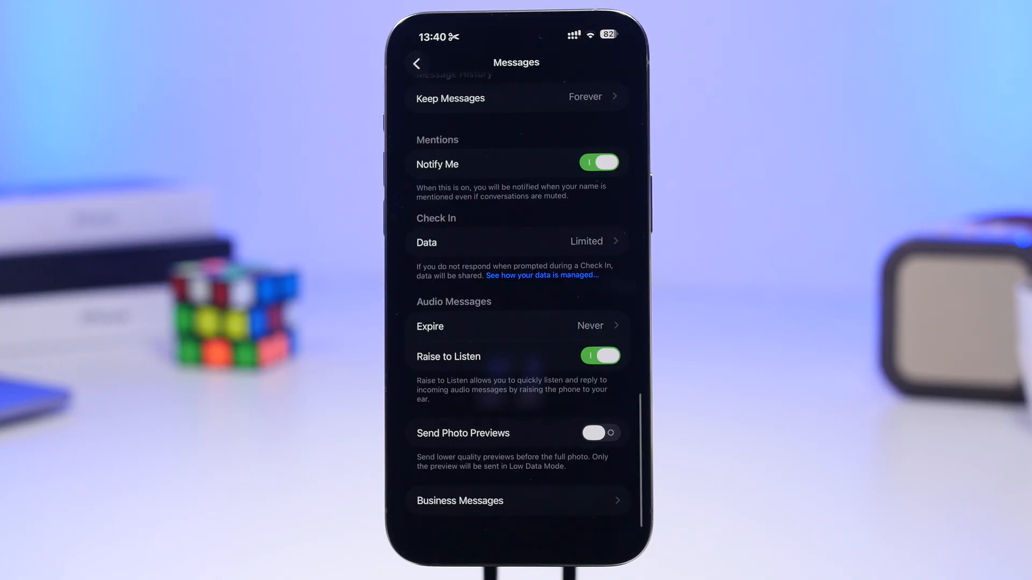